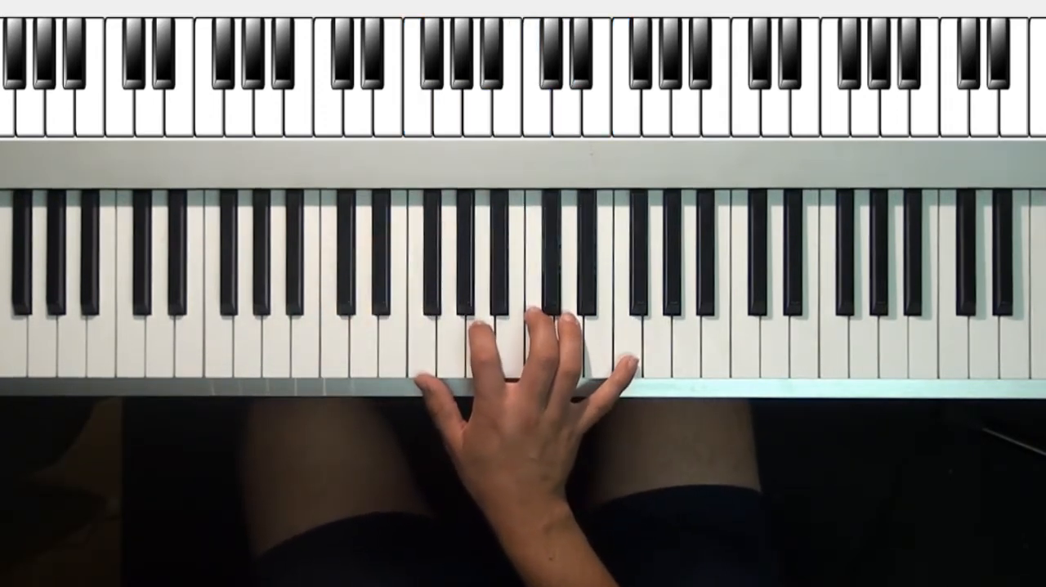
left_click(531, 343)
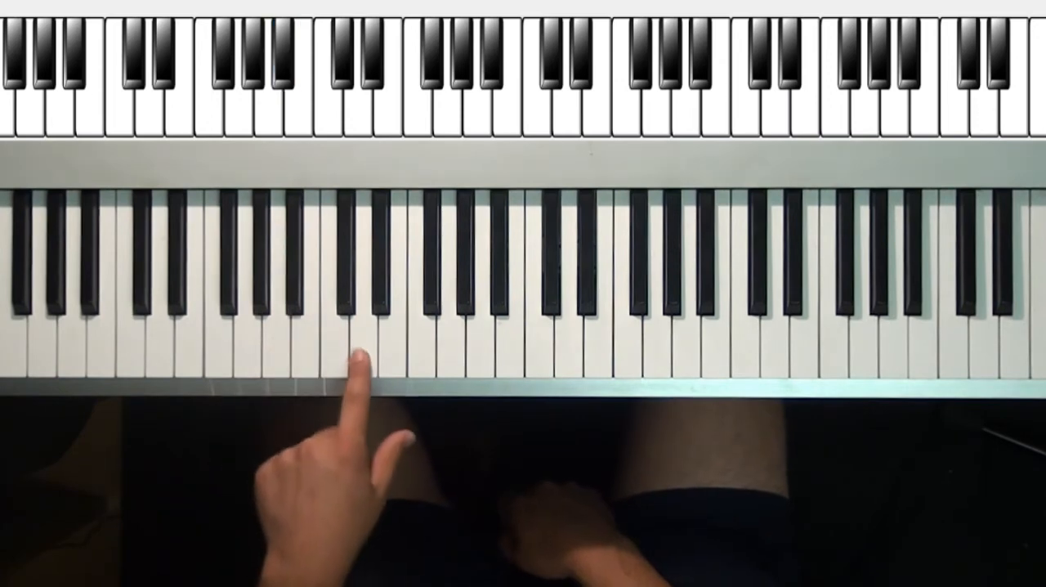
left_click(359, 360)
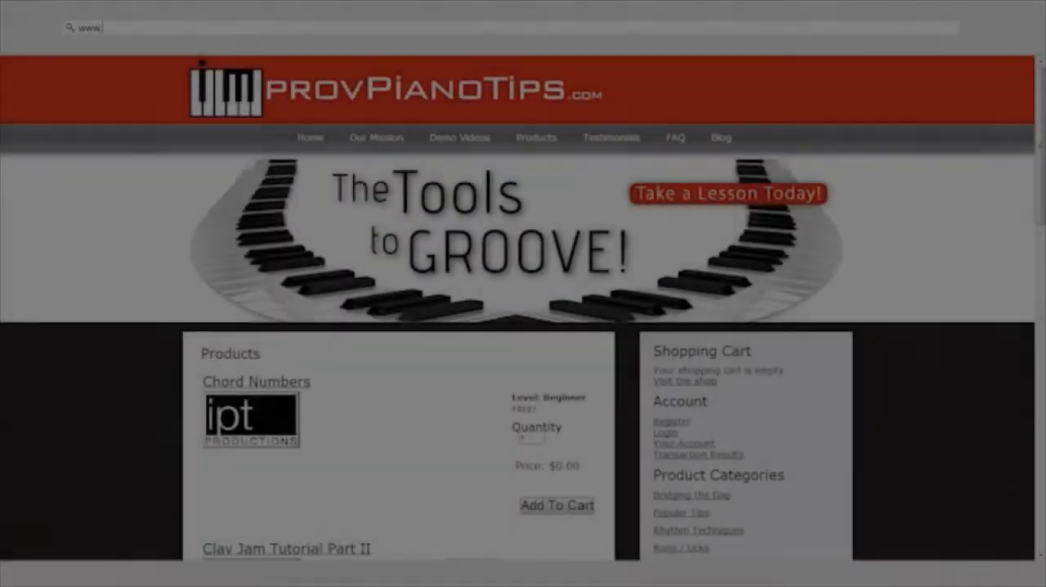
type("www.ImprovPianoTips.com/products")
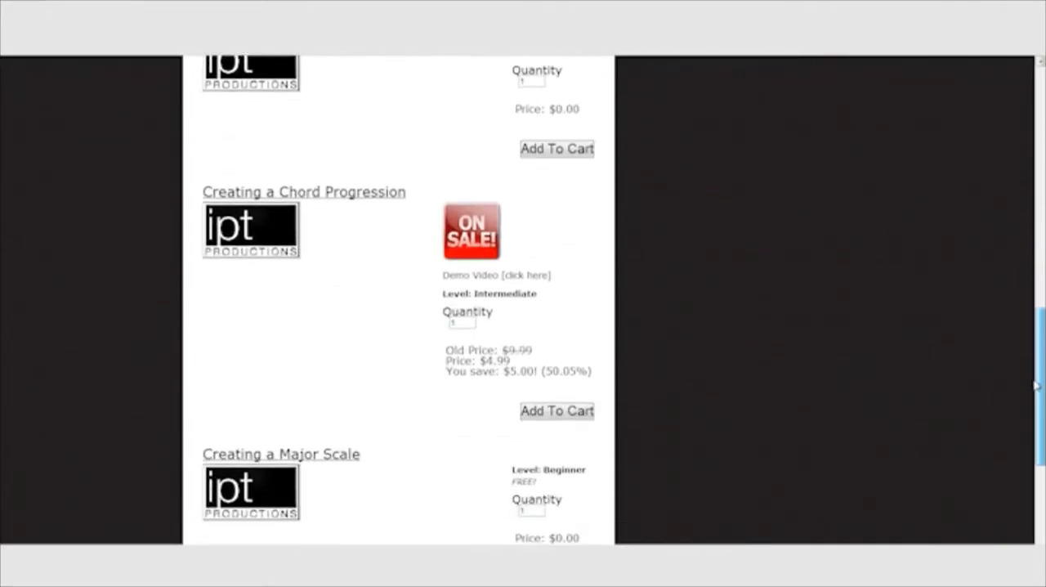
scroll("down", 3)
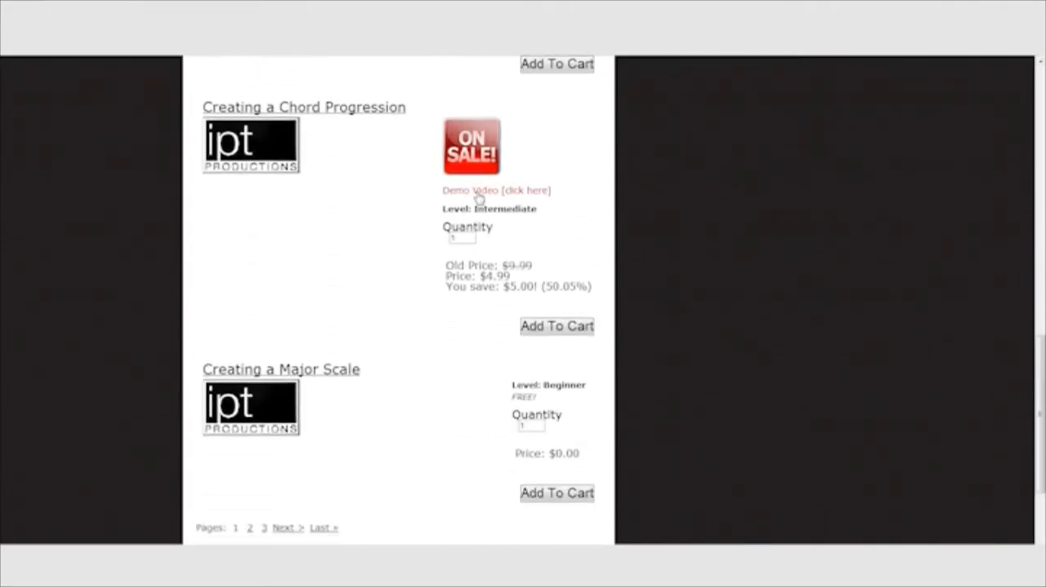